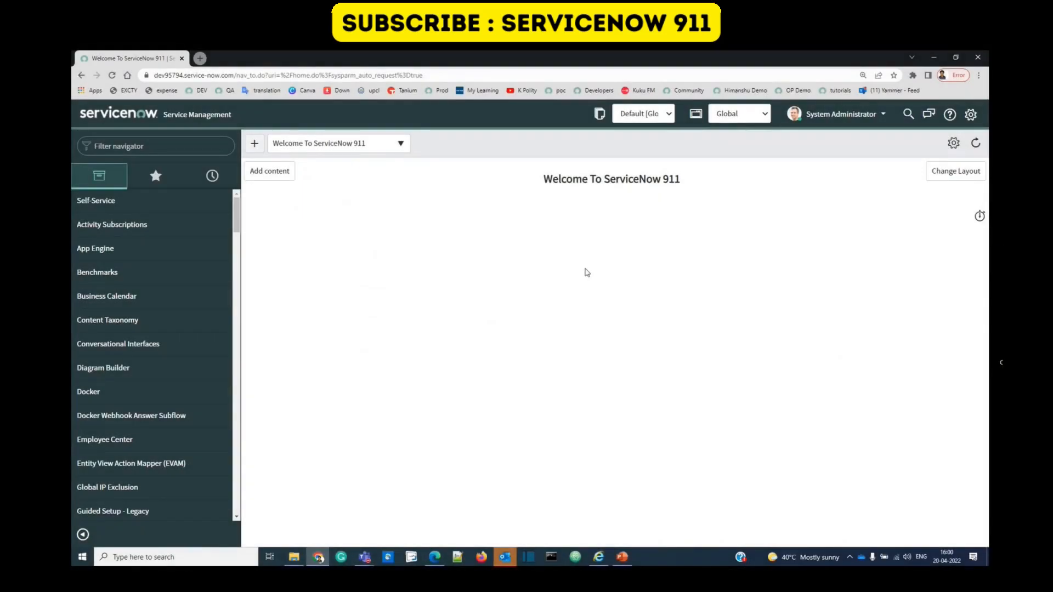
mouse_move(594, 314)
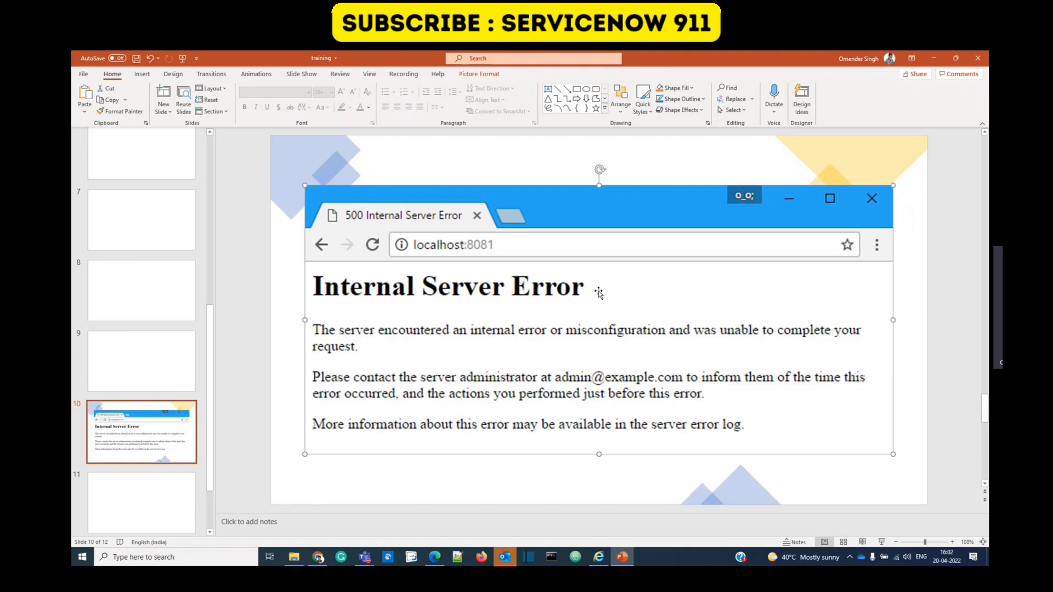
mouse_move(562, 397)
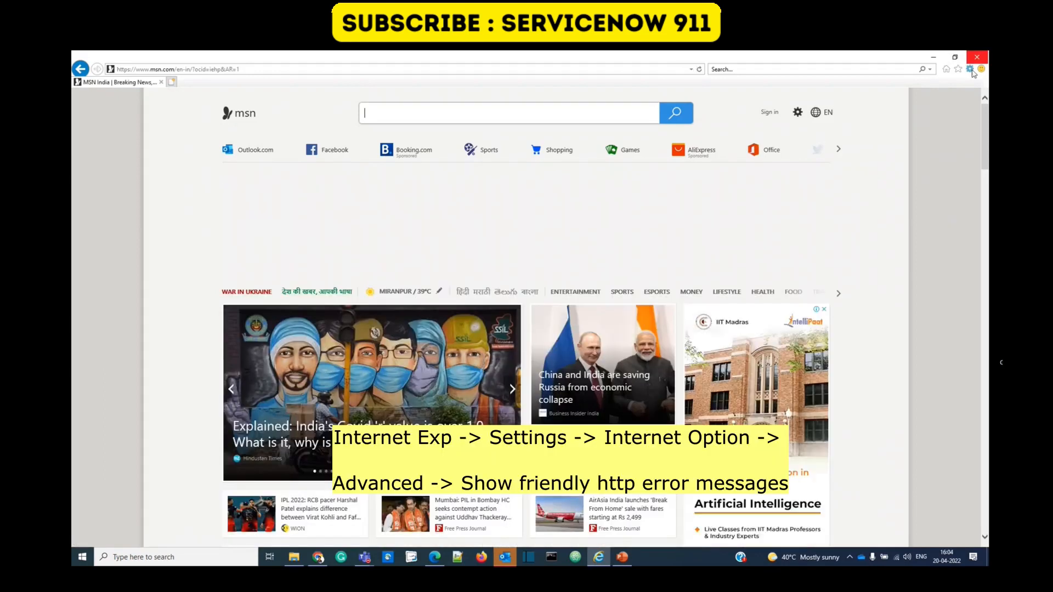
- Open Internet Options from the gear Tools menu over the MSN page
left_click(969, 68)
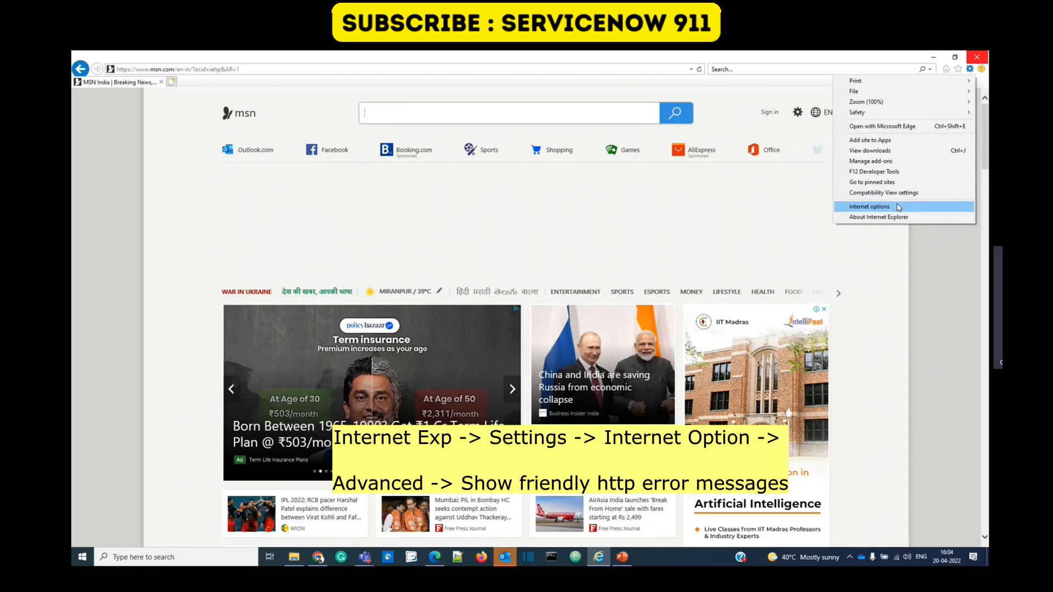
left_click(869, 206)
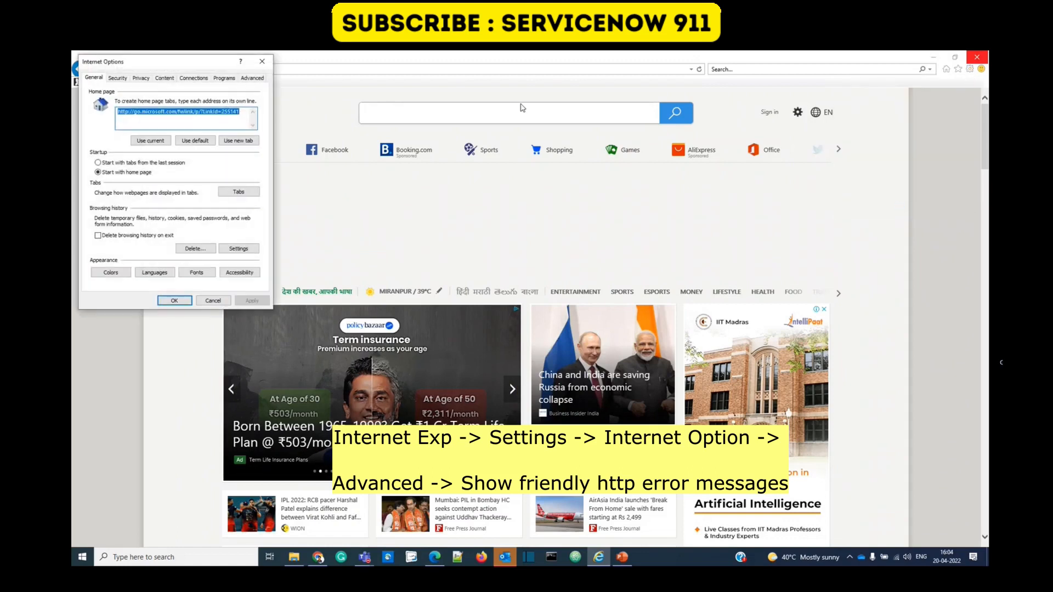
- Switch Internet Options to the Advanced tab to reach 'Show friendly HTTP error messages'
left_click(252, 78)
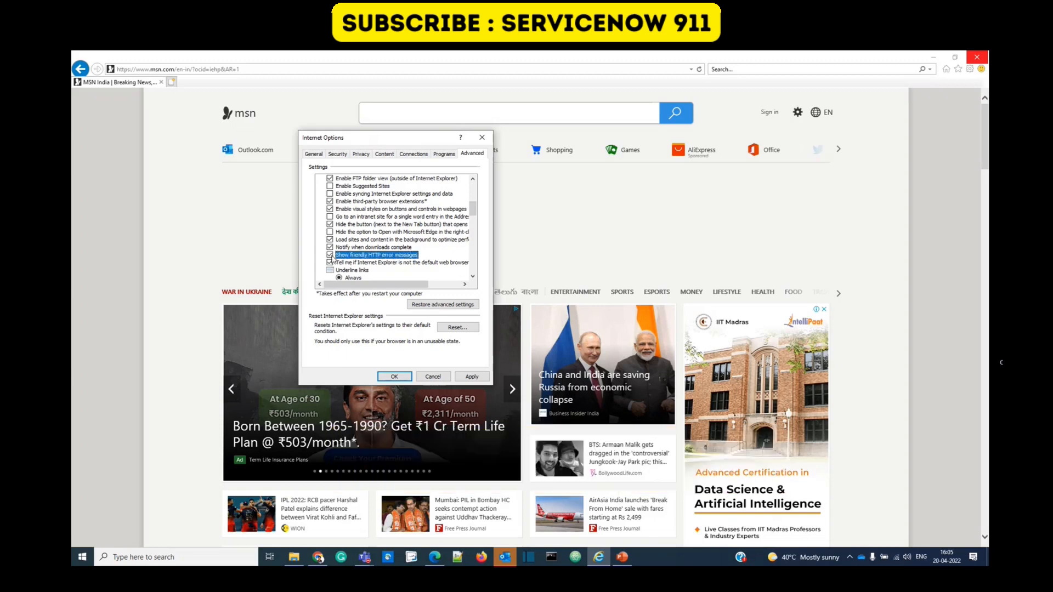
mouse_move(440, 348)
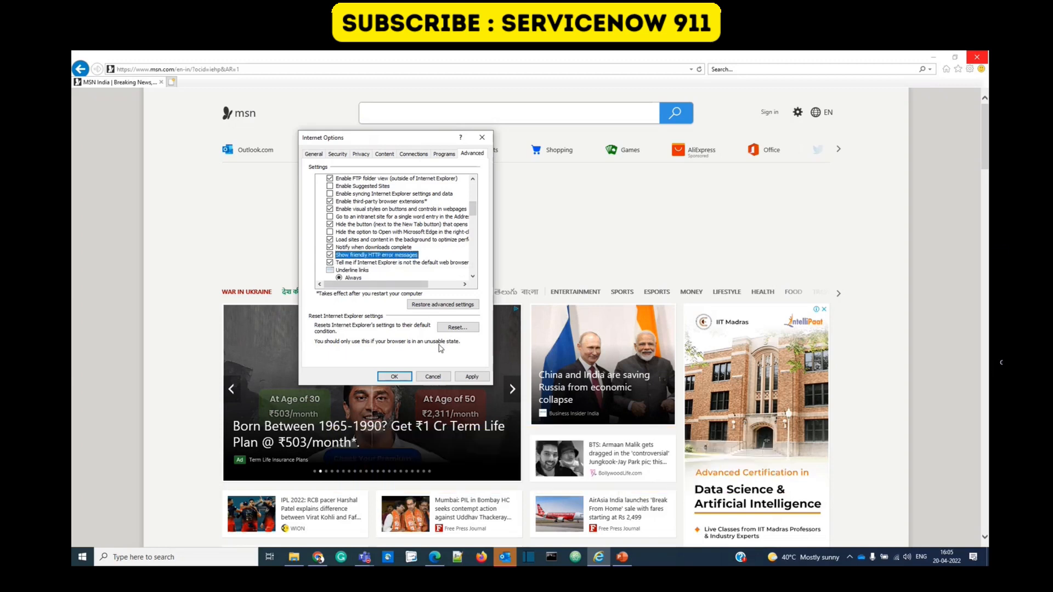